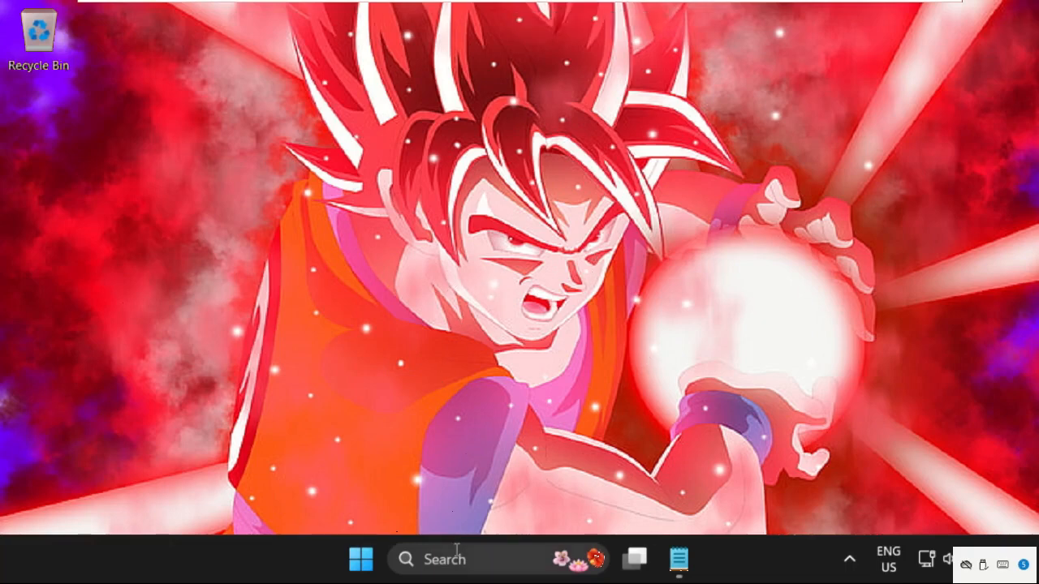
- Search the taskbar for 'services' and open the Services console
type("services")
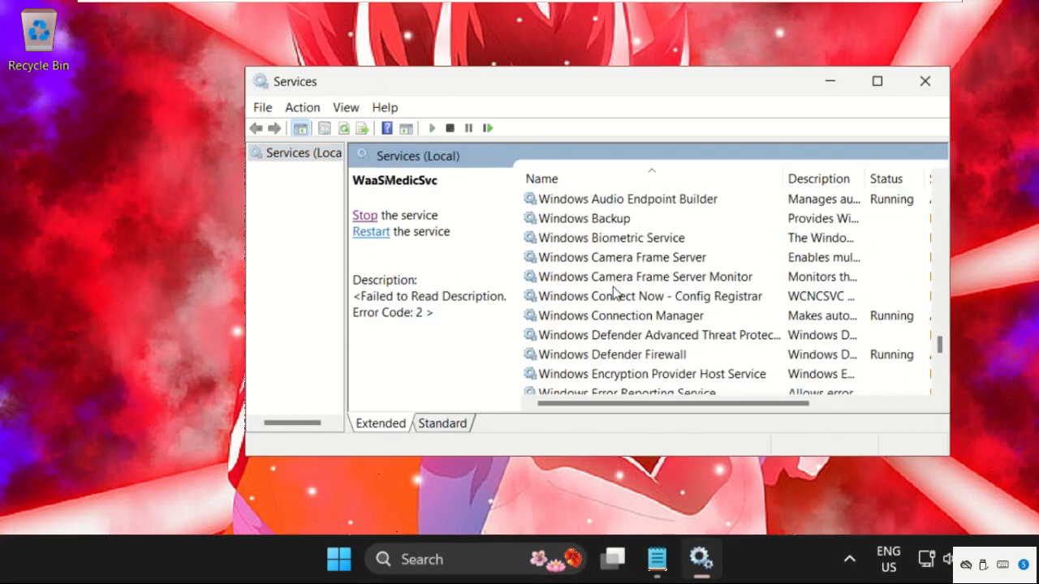
- Open the Windows Audio service's properties and switch its startup type away from Disabled
left_click(581, 238)
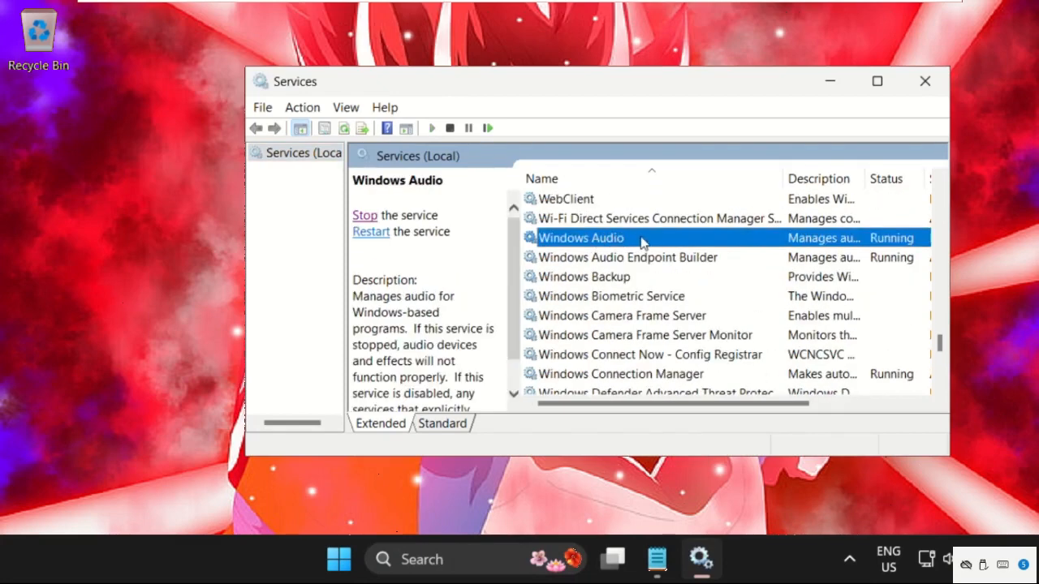
right_click(580, 238)
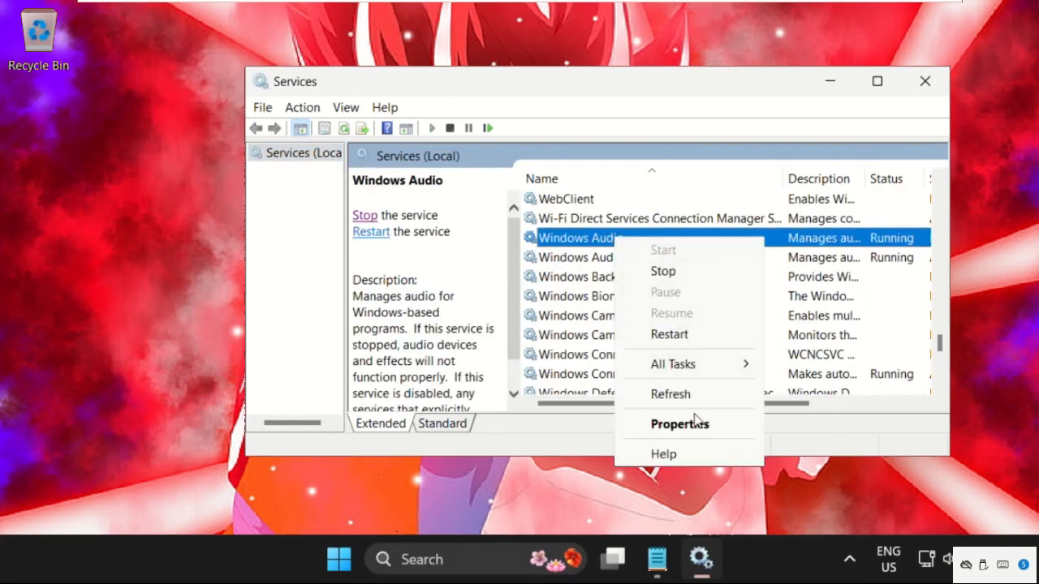
left_click(680, 423)
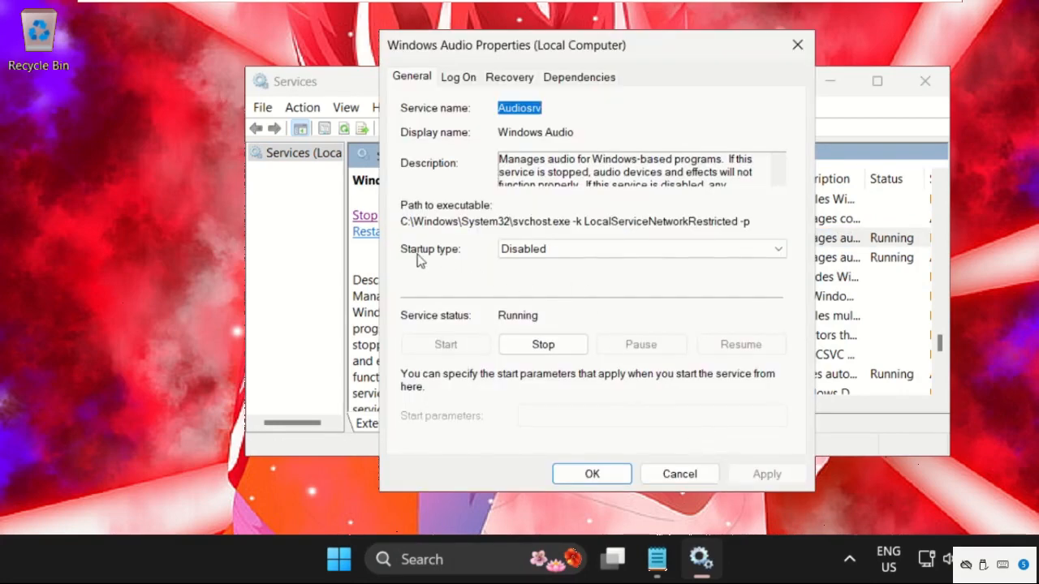
left_click(641, 248)
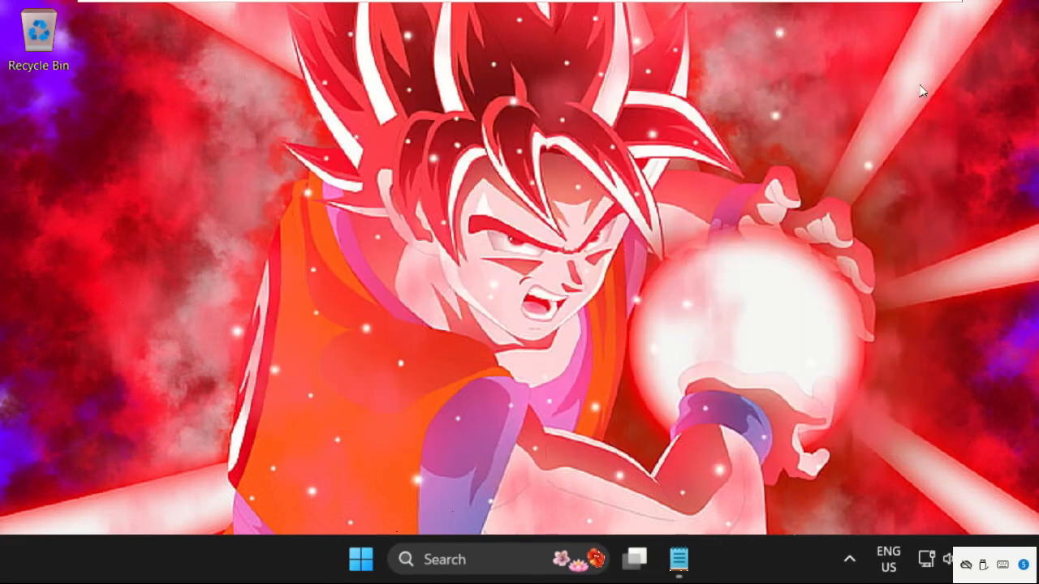
mouse_move(513, 559)
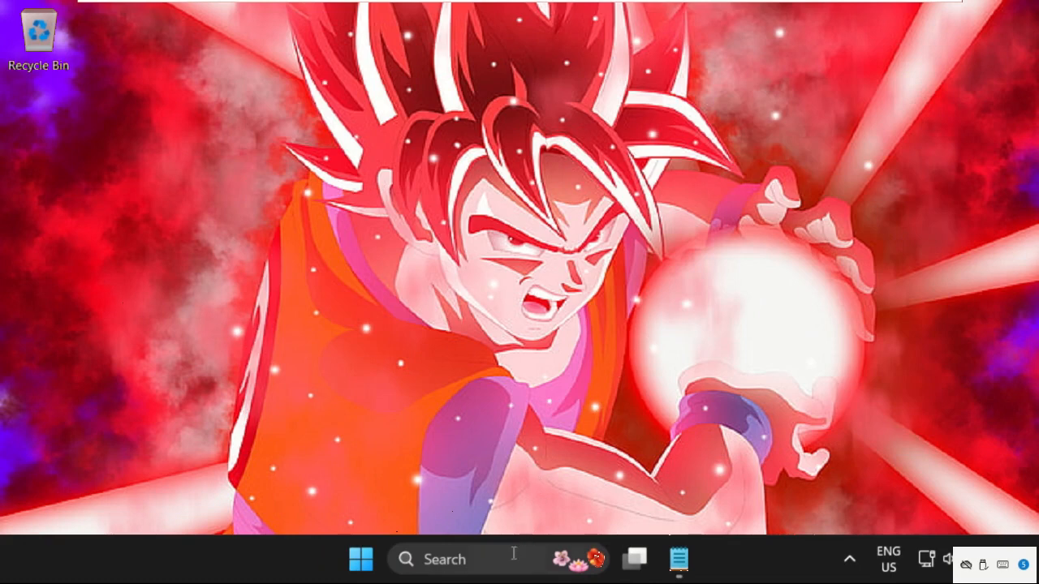
- Search the taskbar for 'device Manager' and open Device Manager
type("device Manager")
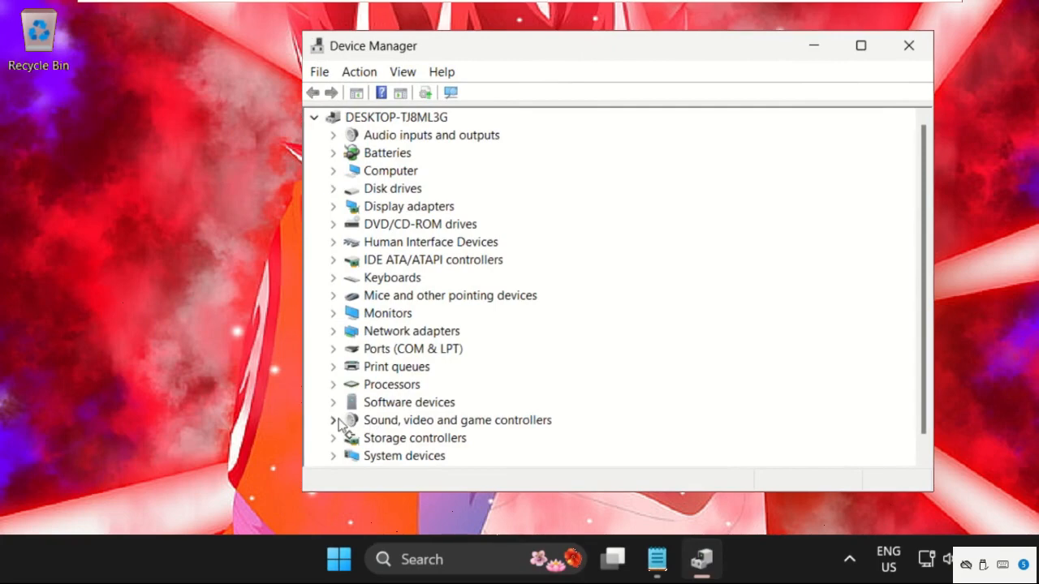
- Show the Driver tab of High Definition Audio Device under Sound, video and game controllers
left_click(333, 419)
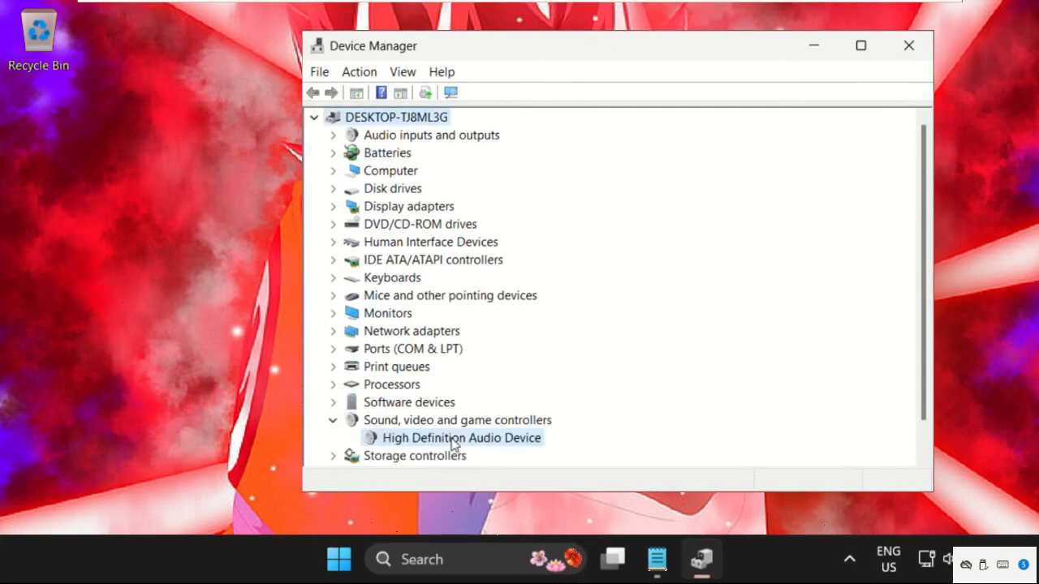
double_click(461, 438)
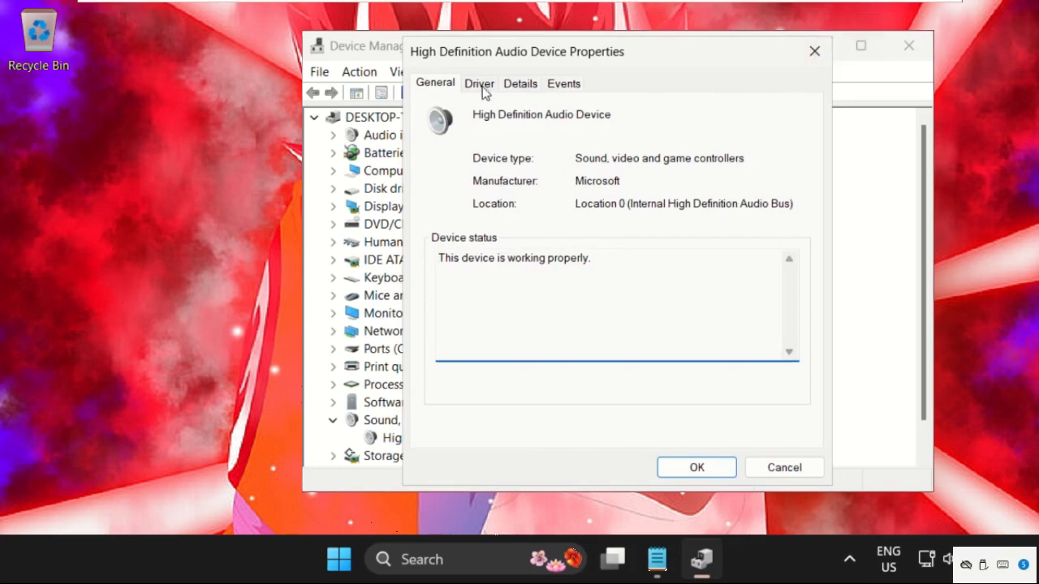
left_click(479, 83)
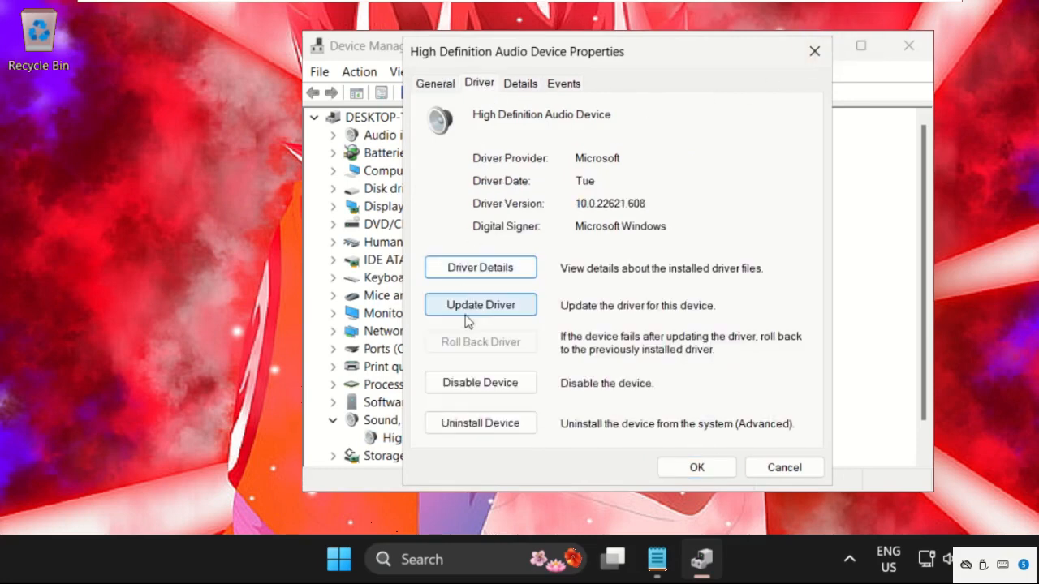
- Search automatically for an audio driver update, confirming the best driver is installed
left_click(480, 304)
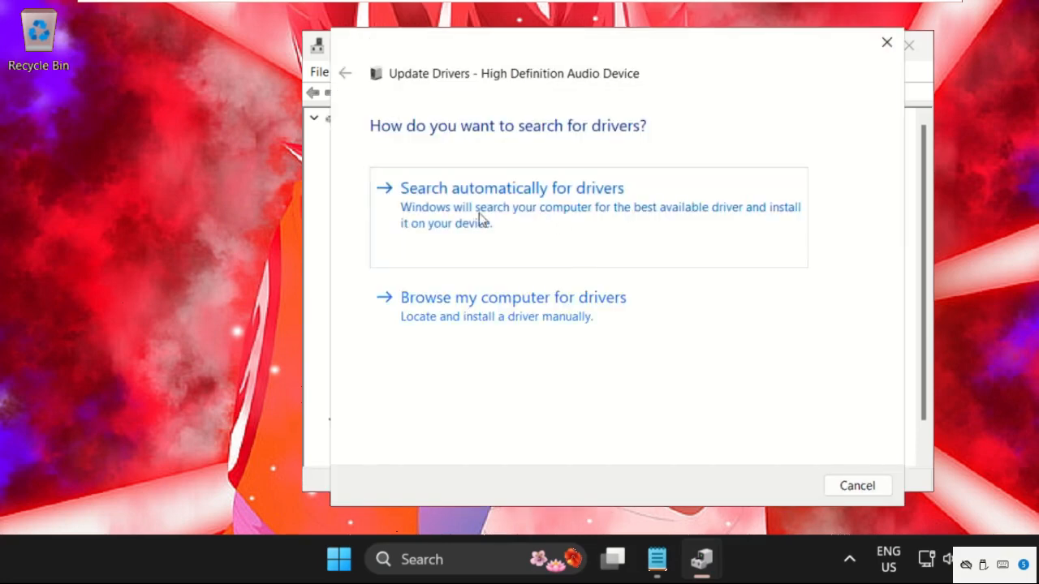
mouse_move(523, 211)
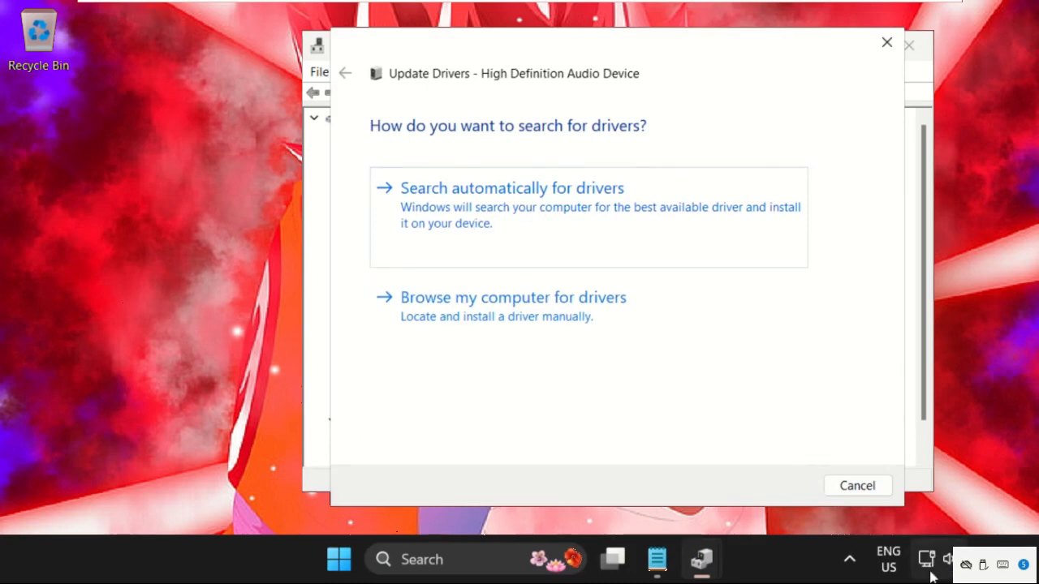
left_click(511, 188)
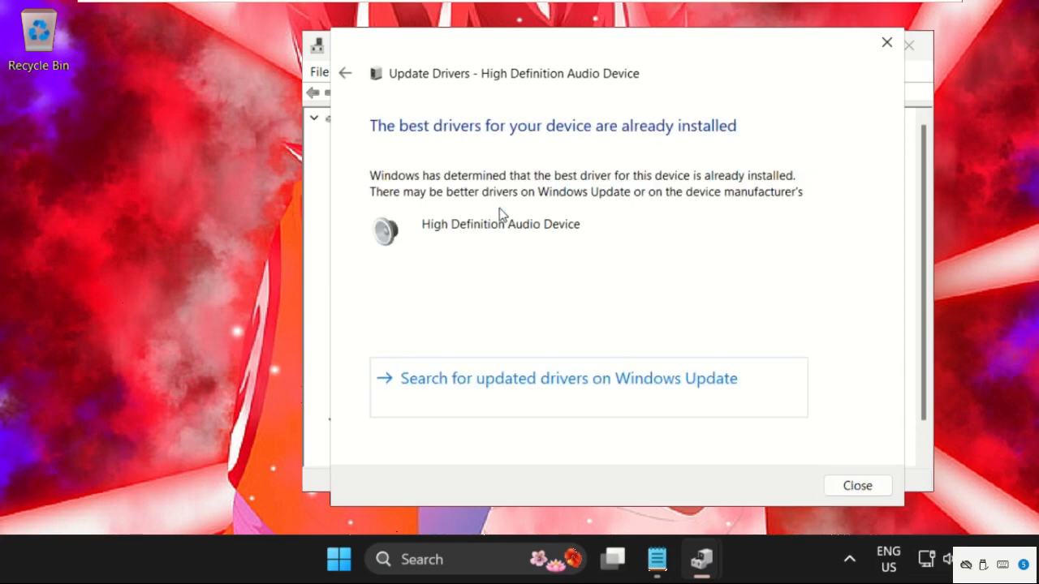
mouse_move(528, 143)
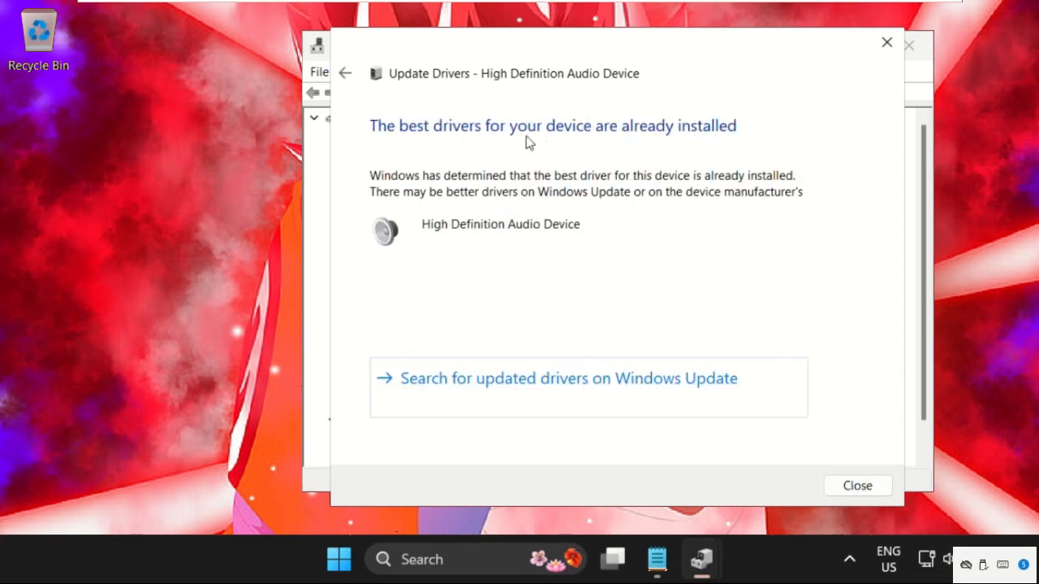
mouse_move(857, 479)
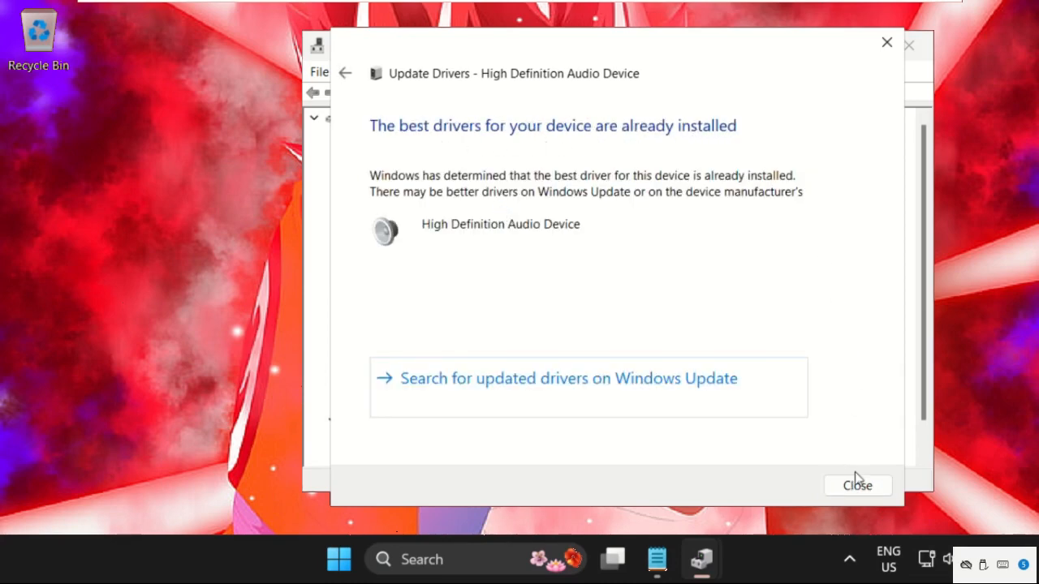
left_click(857, 486)
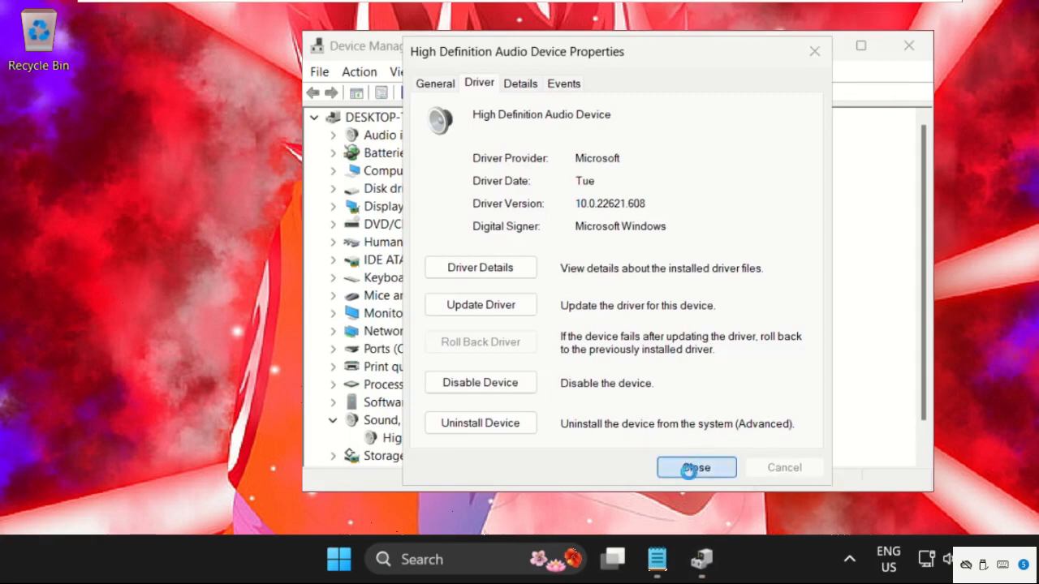
- Close the audio device properties and Device Manager, then search for Settings
left_click(695, 467)
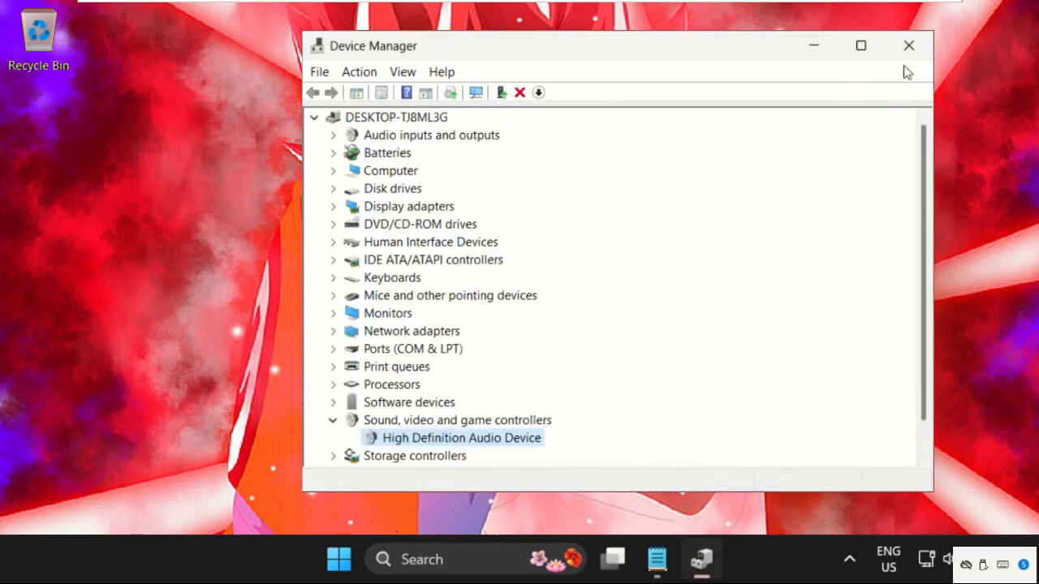
left_click(908, 45)
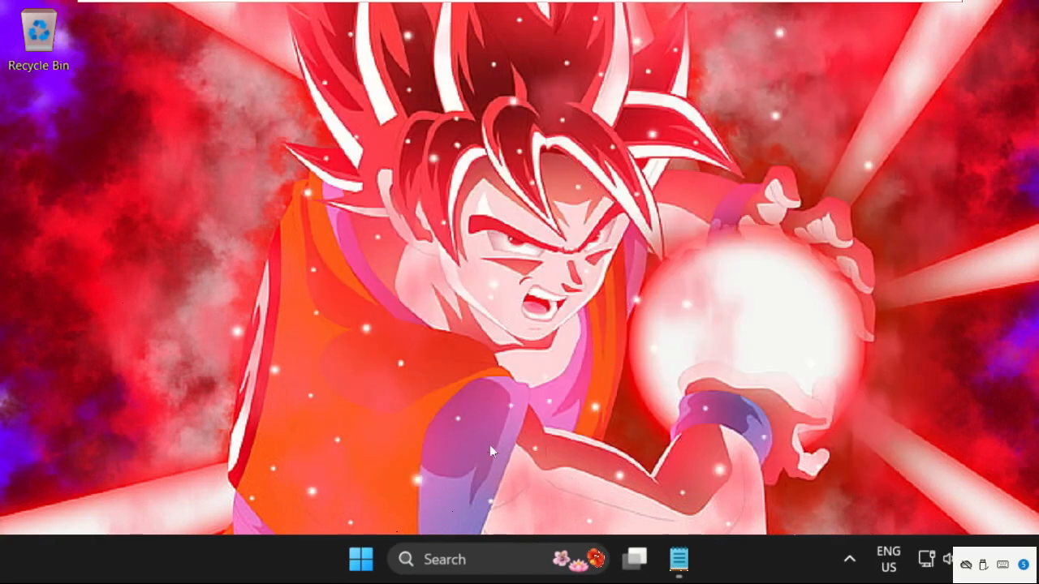
type("settings")
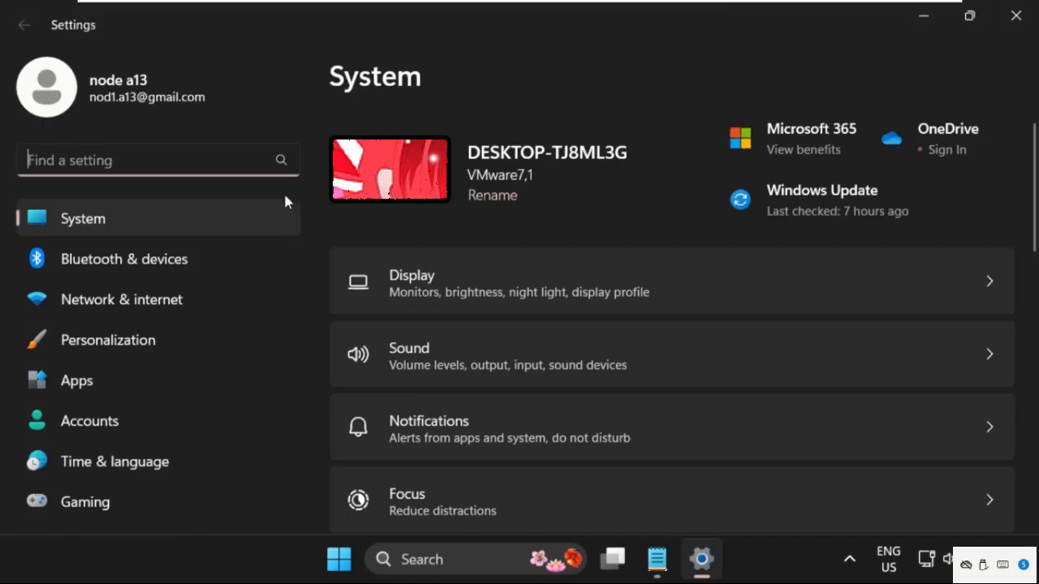
- Restore the Settings window, scroll System down to Troubleshoot, and open Other troubleshooters
left_click(969, 16)
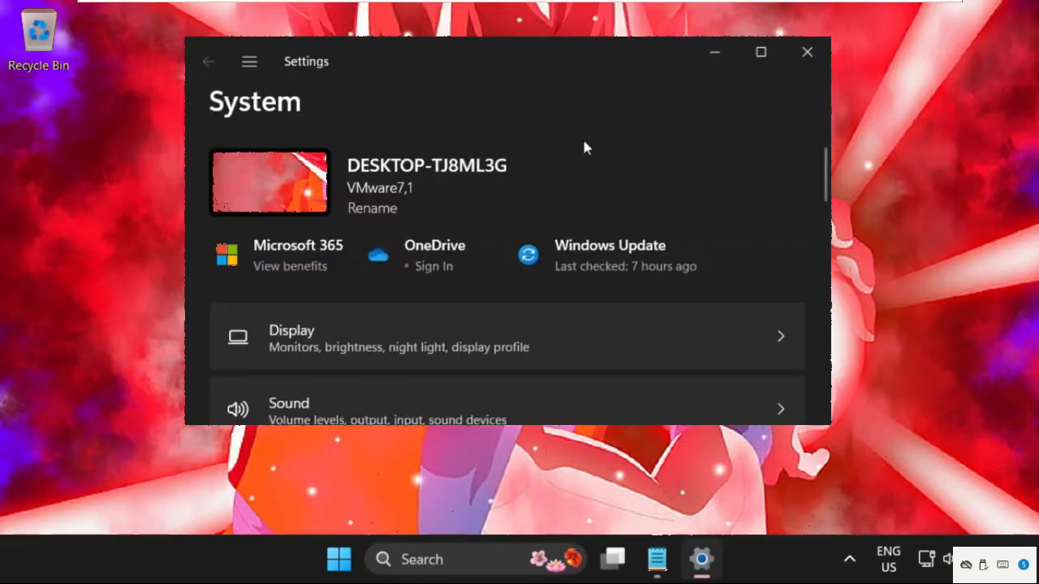
scroll("down", 3)
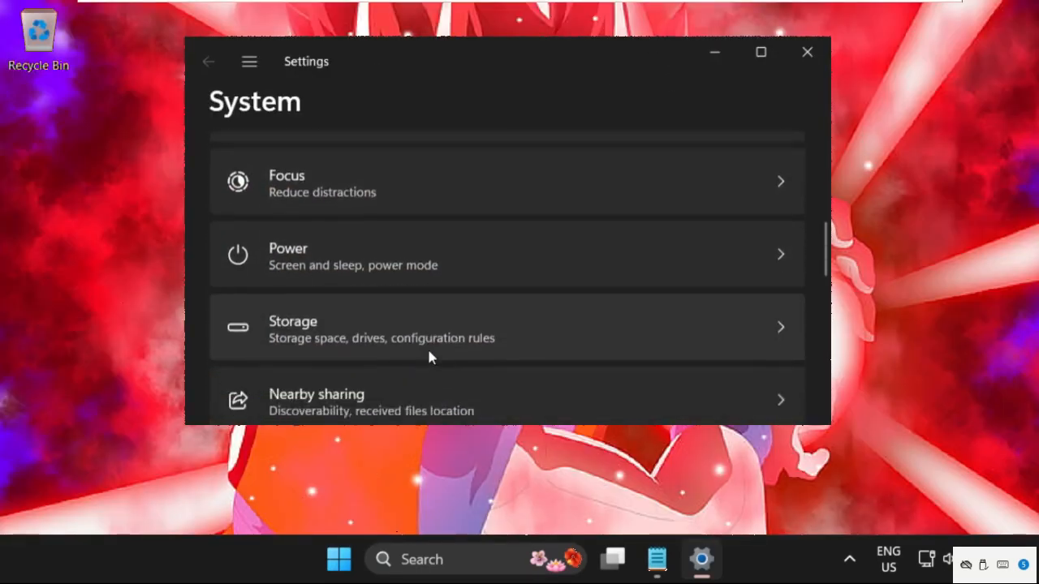
scroll("down", 3)
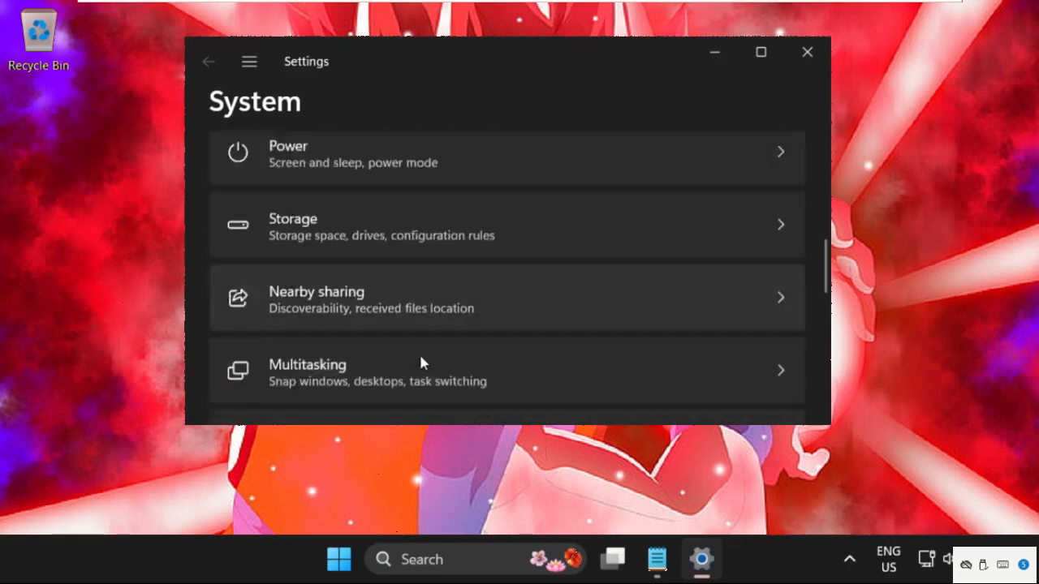
scroll("down", 3)
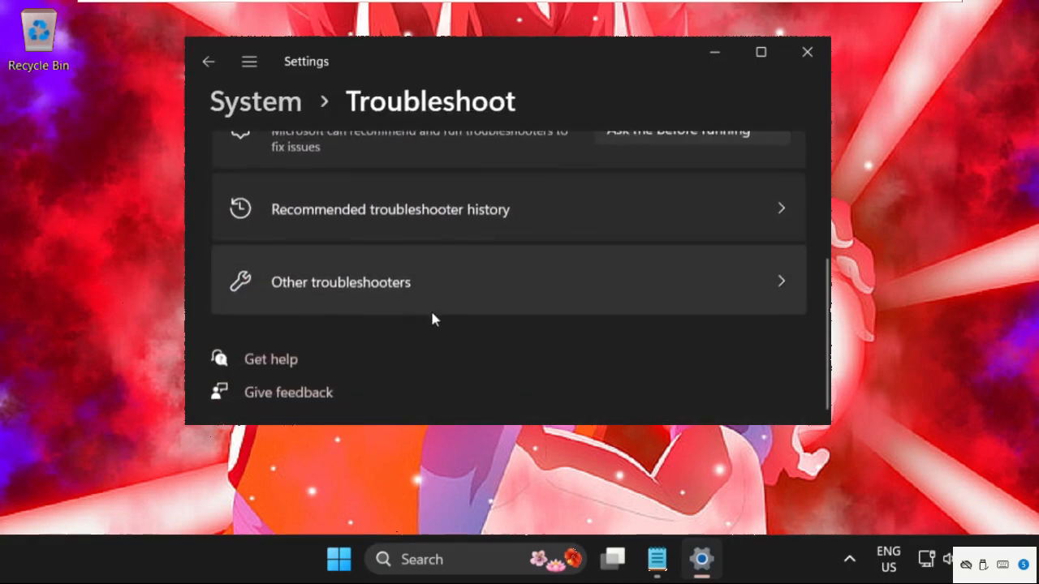
left_click(340, 282)
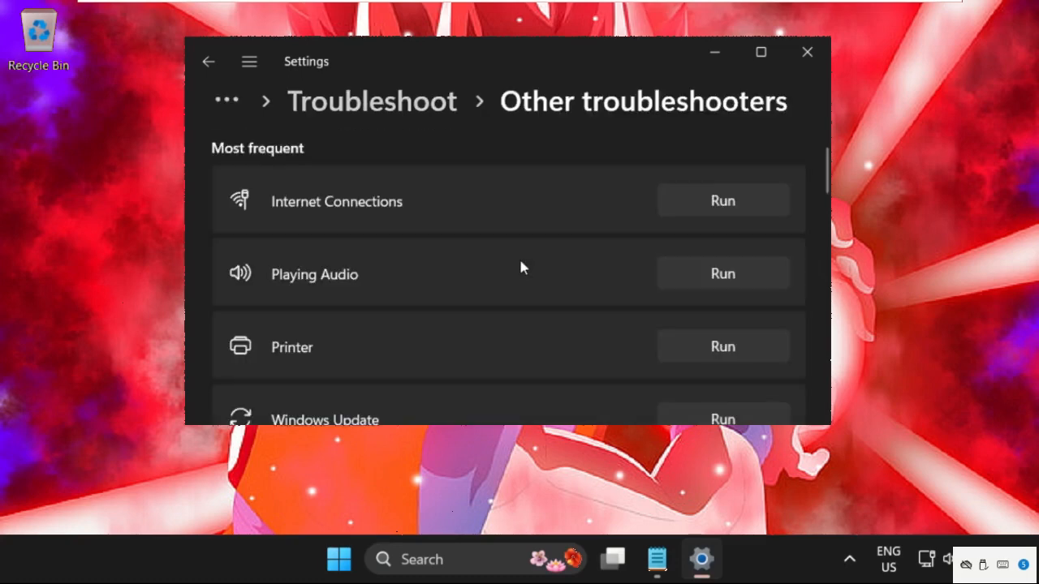
mouse_move(324, 276)
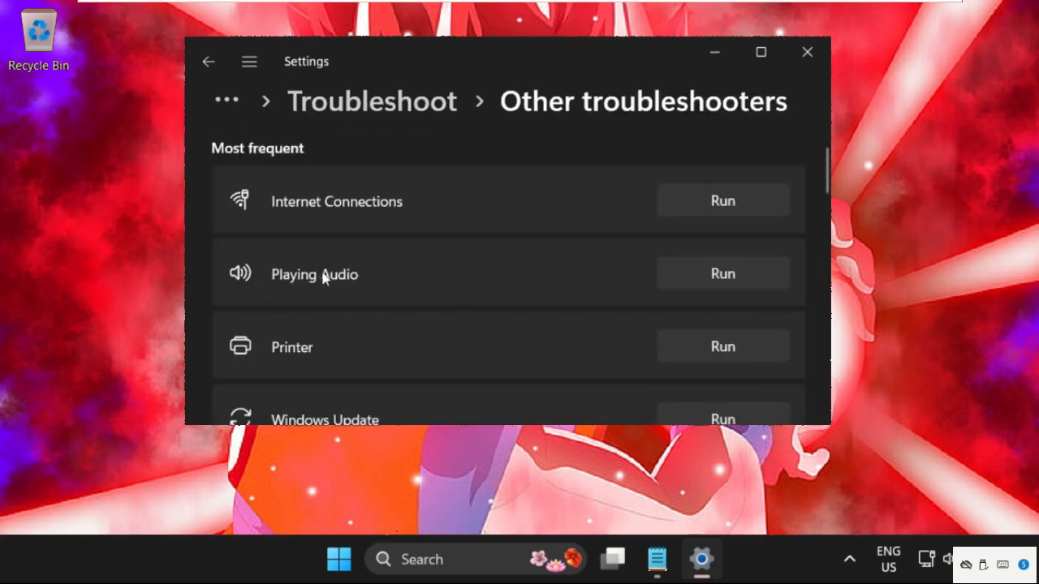
- Run Playing Audio, tick Disable all enhancements for the speakers, and close Settings
left_click(722, 274)
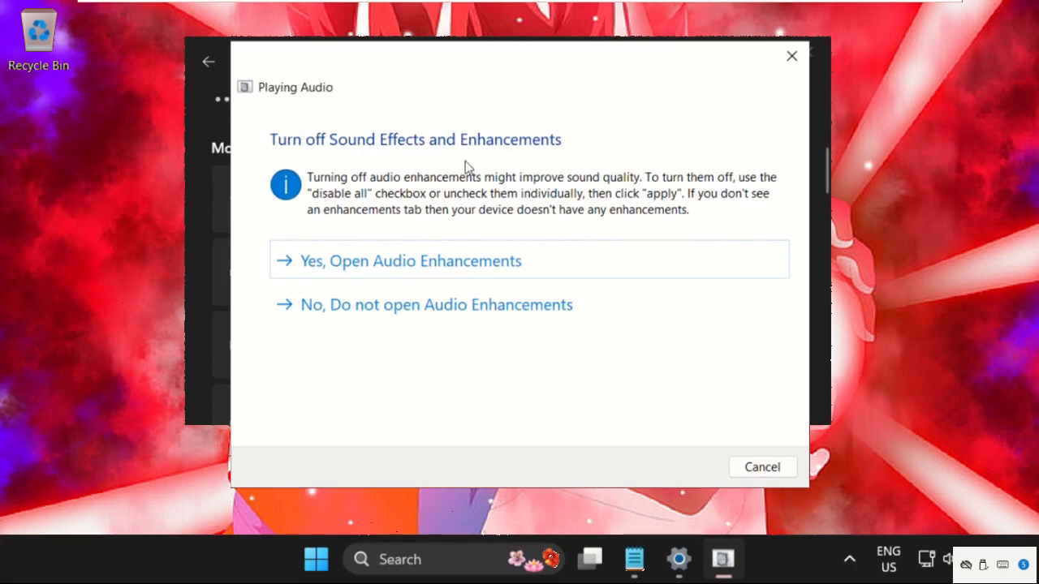
left_click(410, 260)
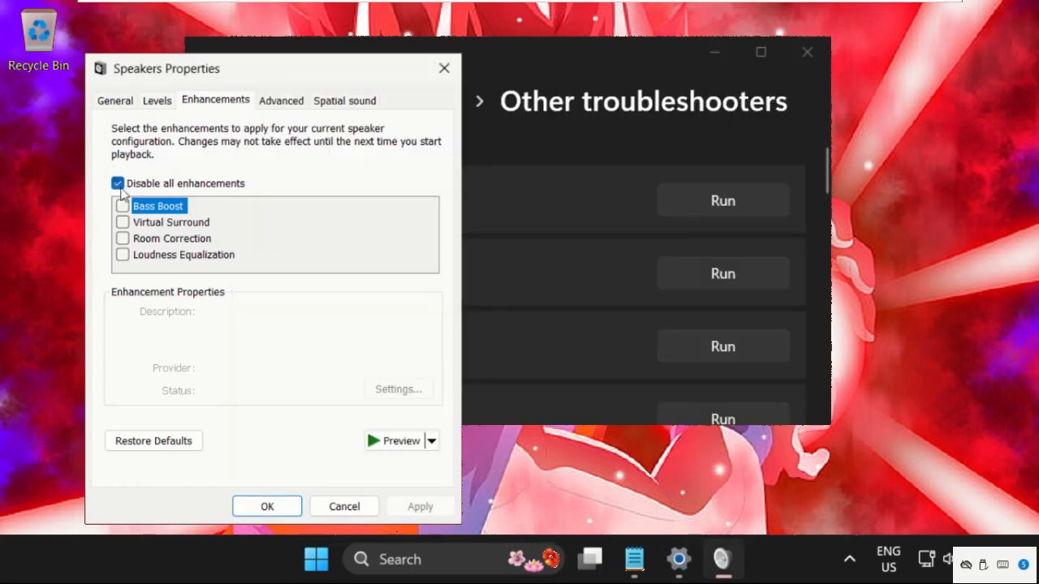
left_click(117, 182)
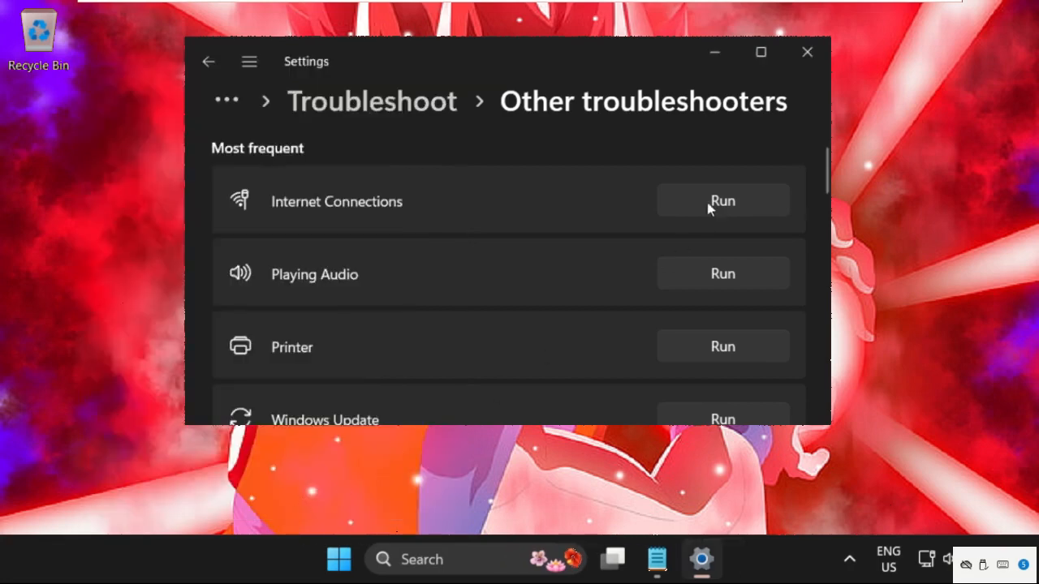
left_click(807, 52)
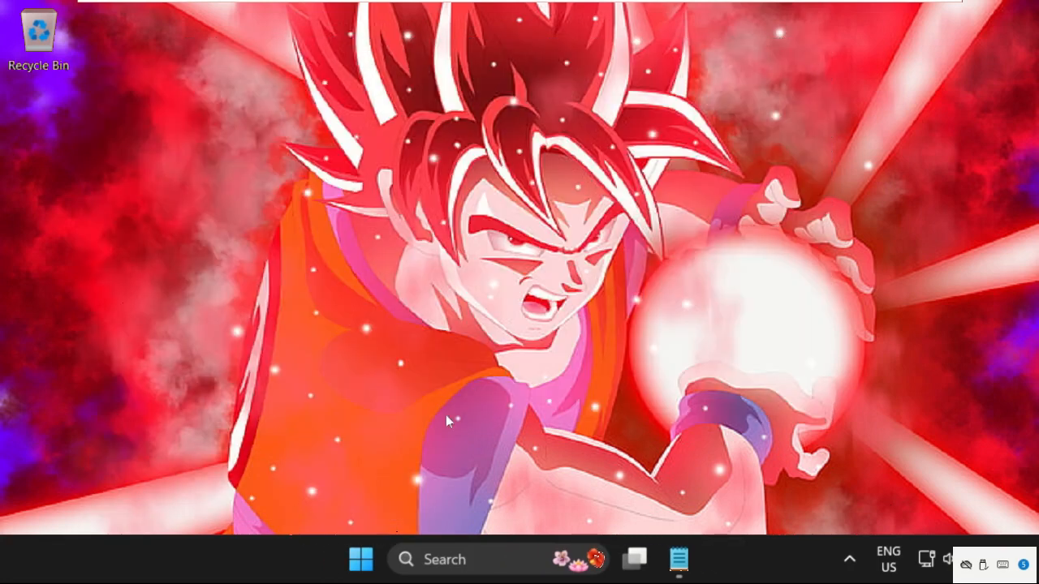
mouse_move(446, 417)
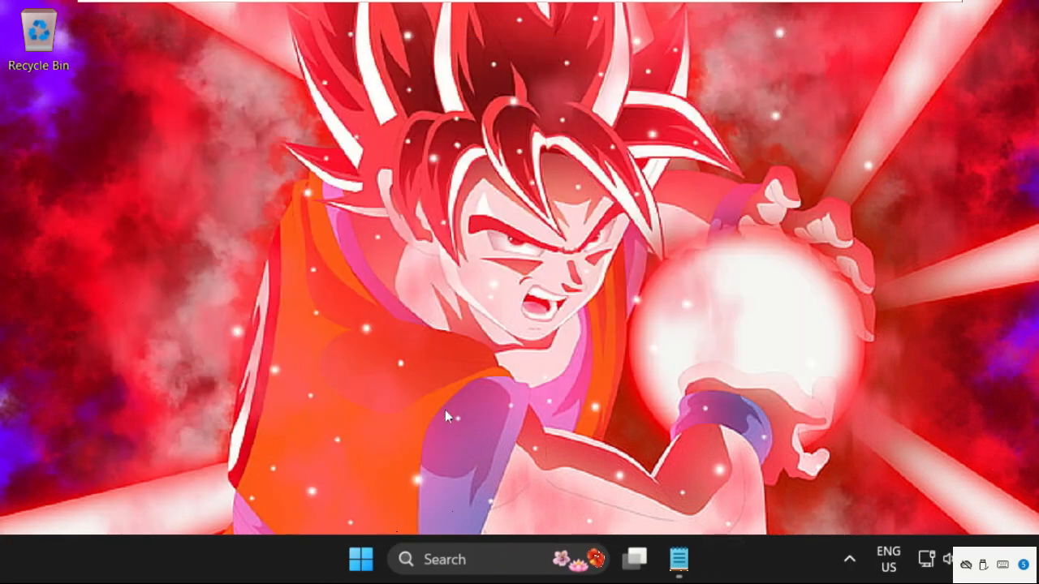